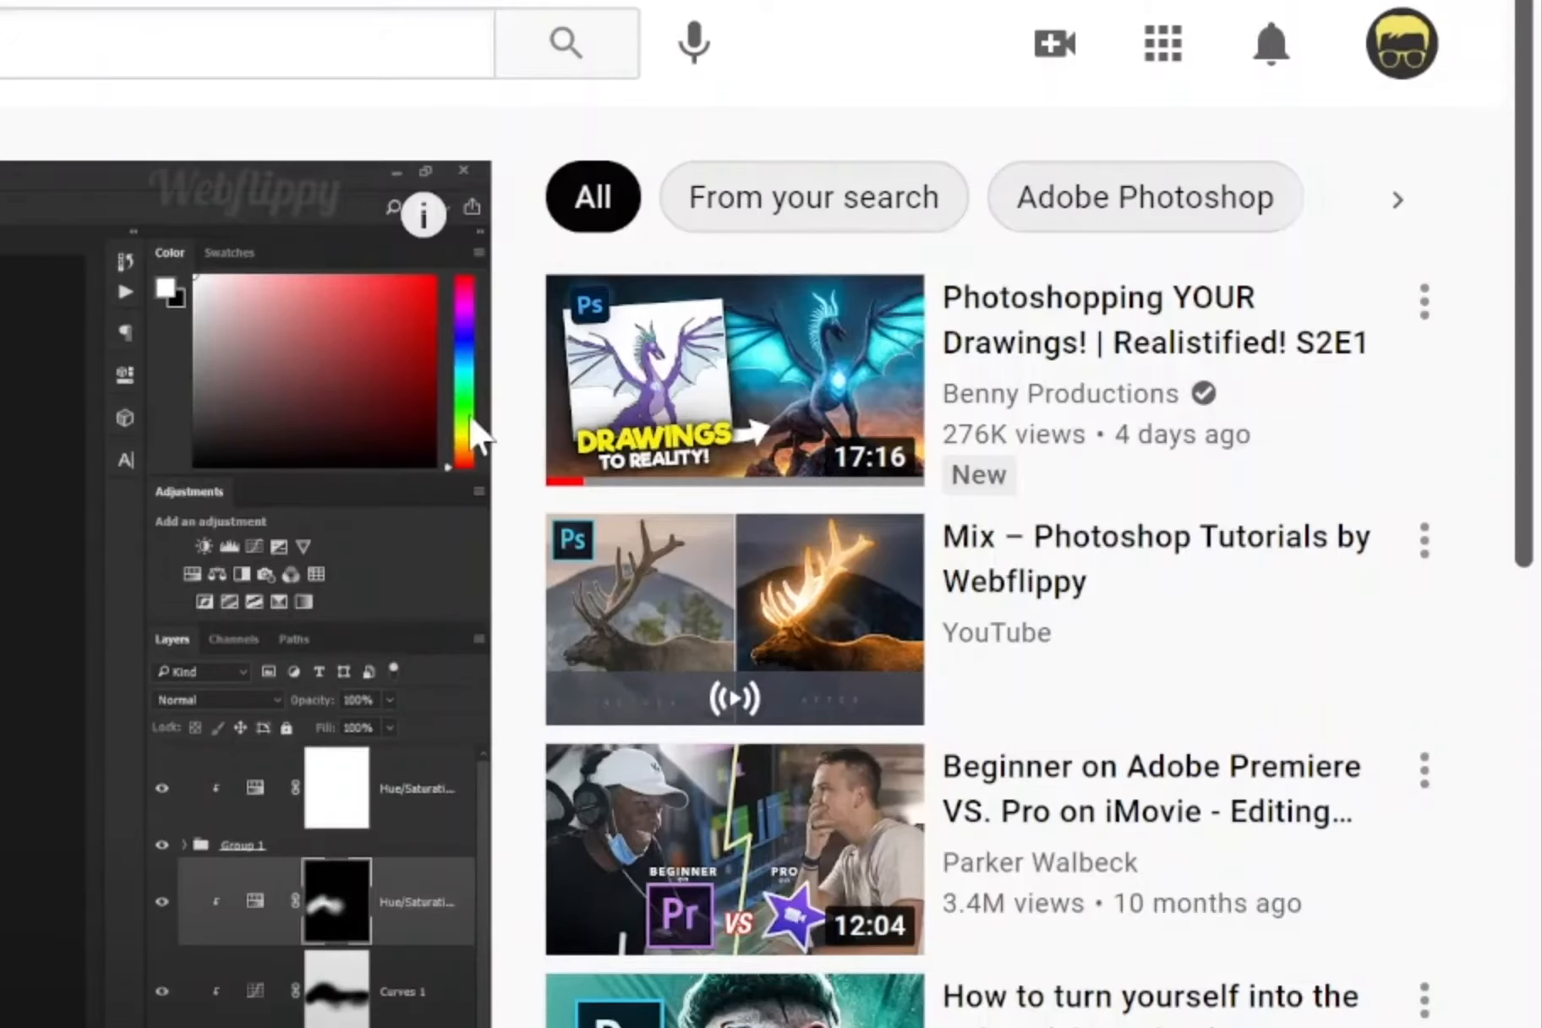
# Step: Play 'Photoshopping YOUR Drawings! | Realistified! S2E1' from the glow effect search results
pyautogui.click(734, 378)
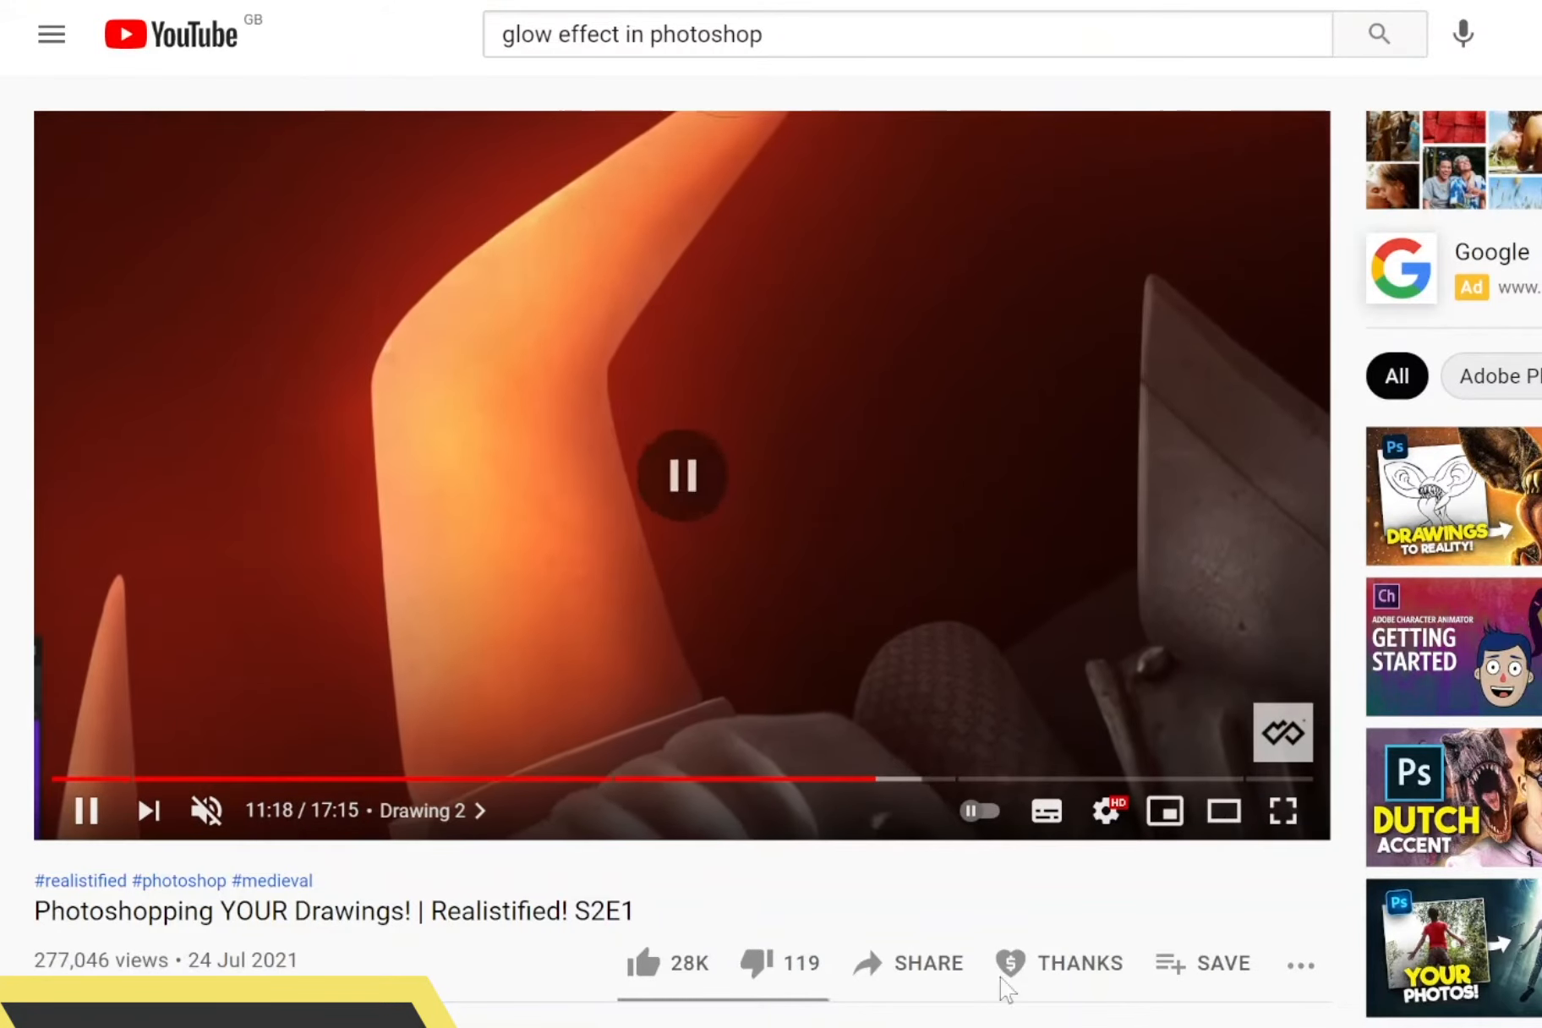